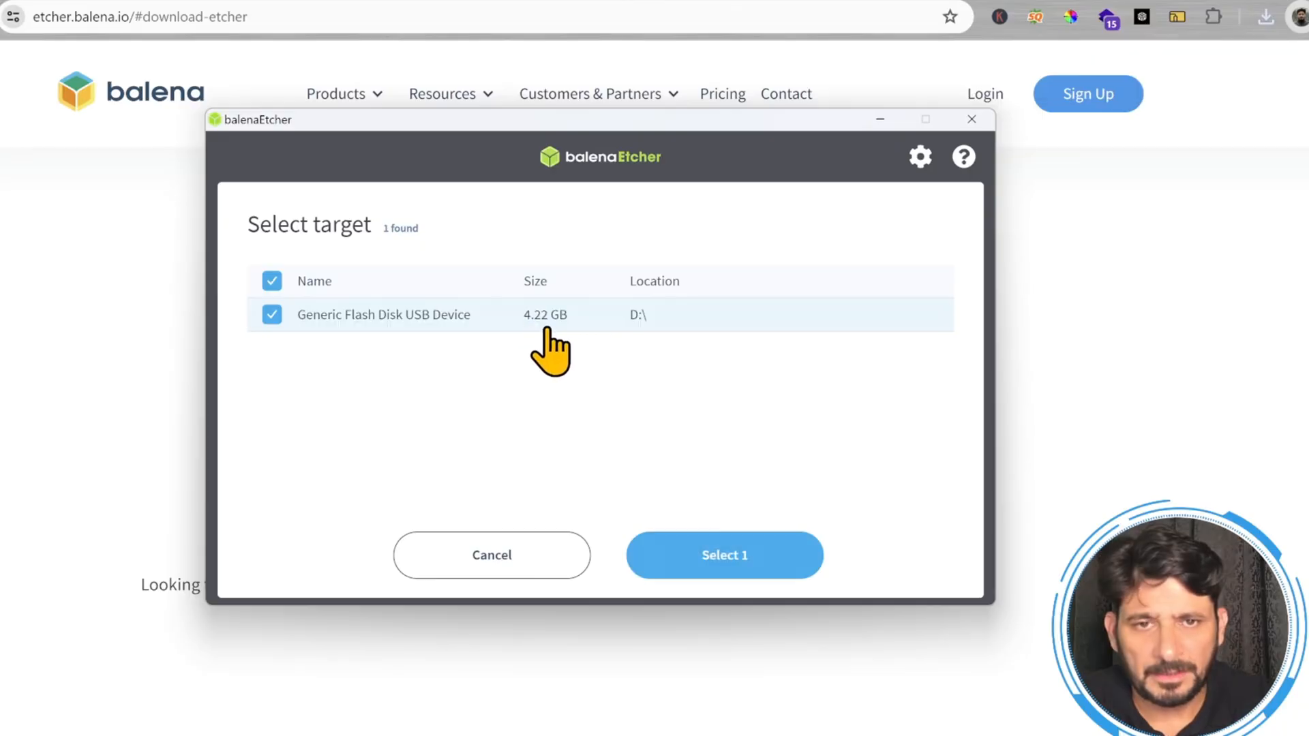
Select the 4.22 GB Generic Flash Disk USB Device as target and begin flashing pfSense to it
left_click(724, 554)
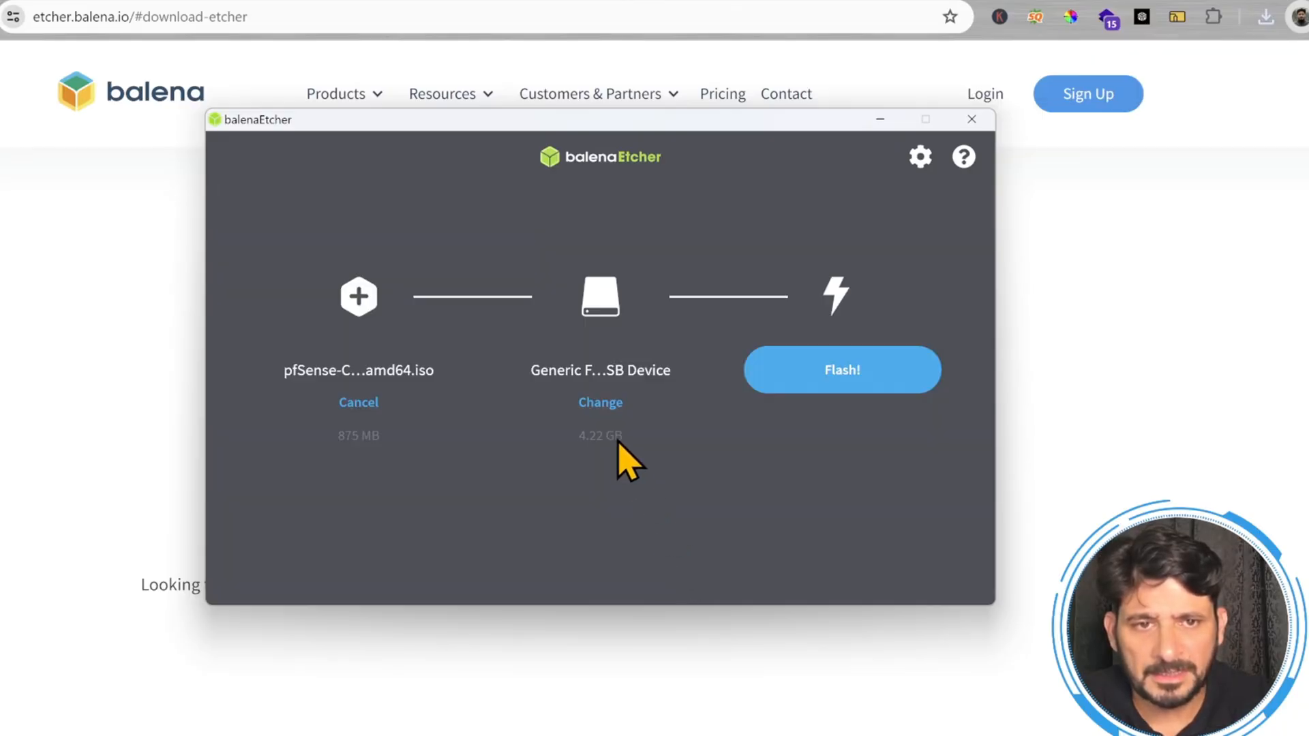
mouse_move(751, 405)
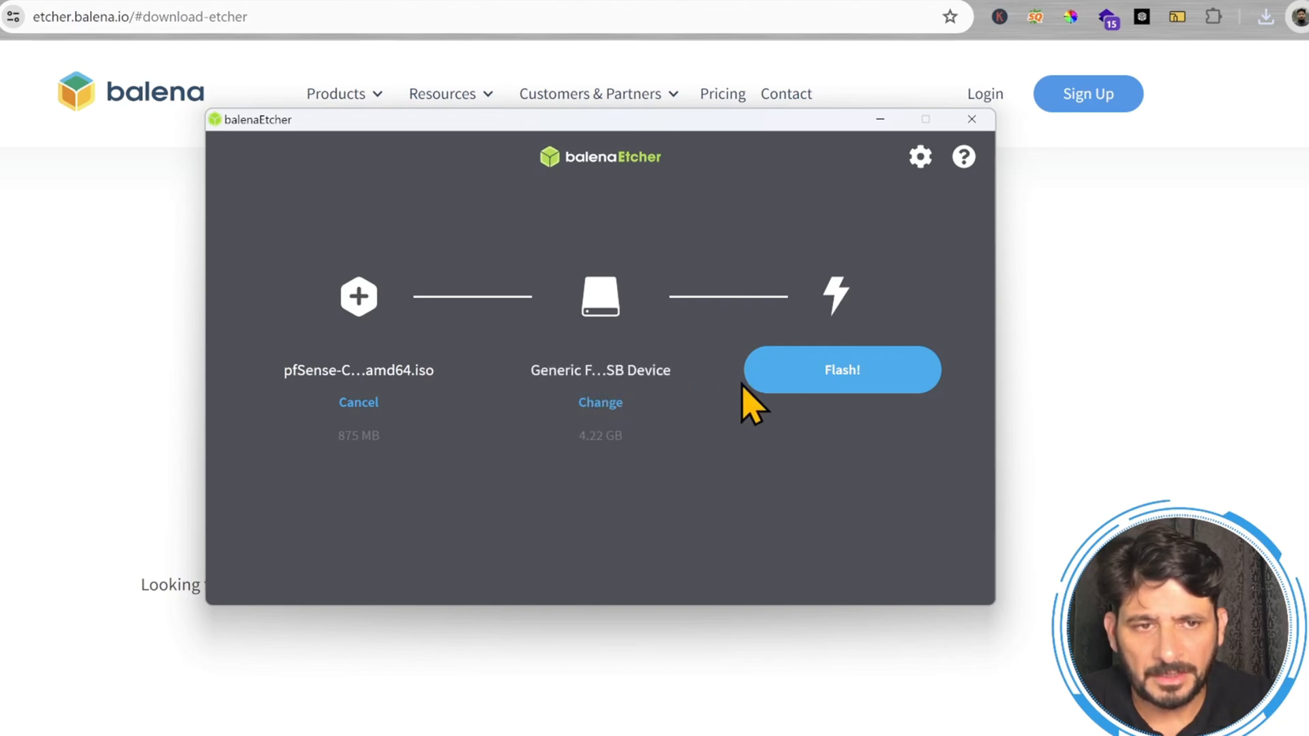
left_click(841, 369)
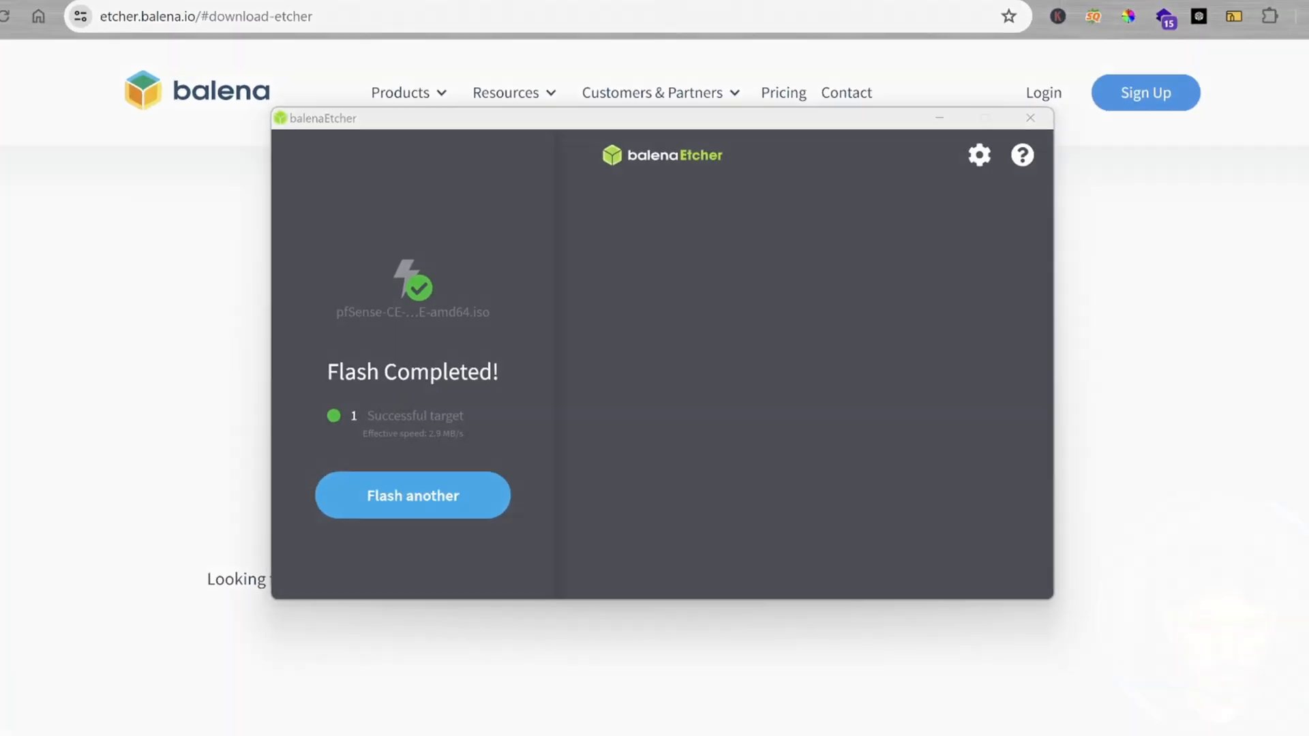
Close Etcher after Flash Completed! is reported, returning to the download page
left_click(1030, 117)
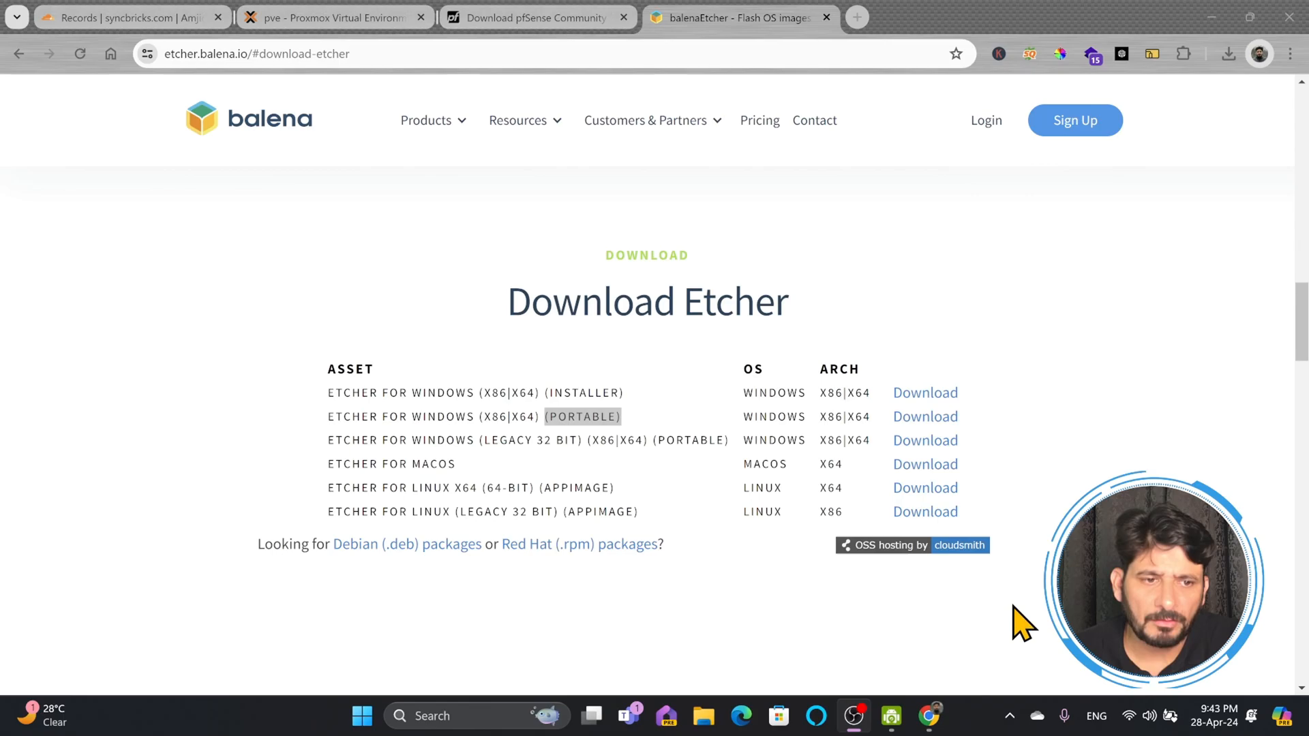